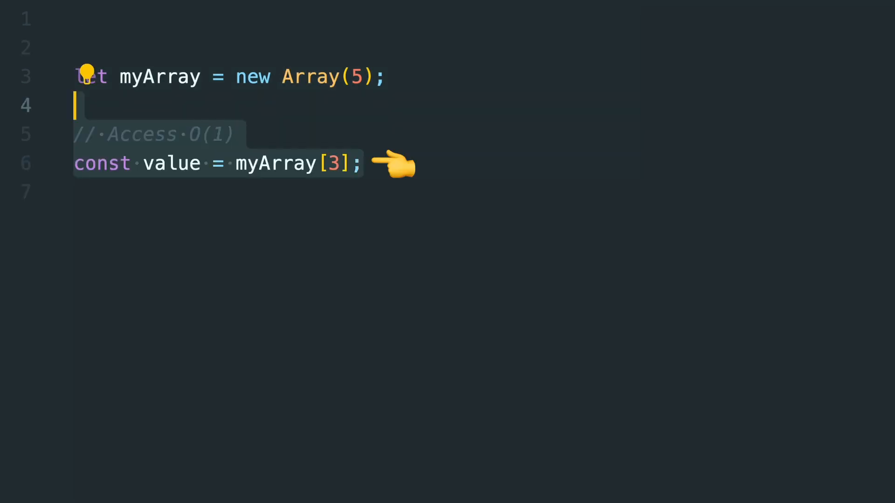
scroll(down, 3)
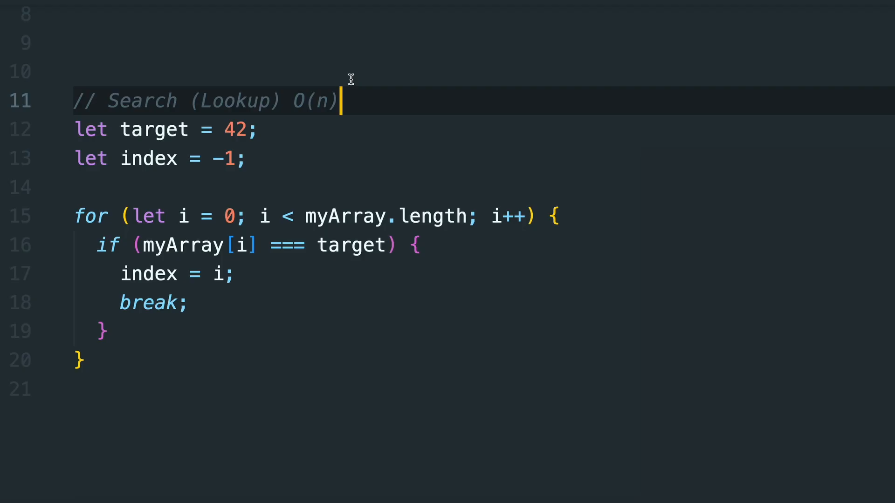